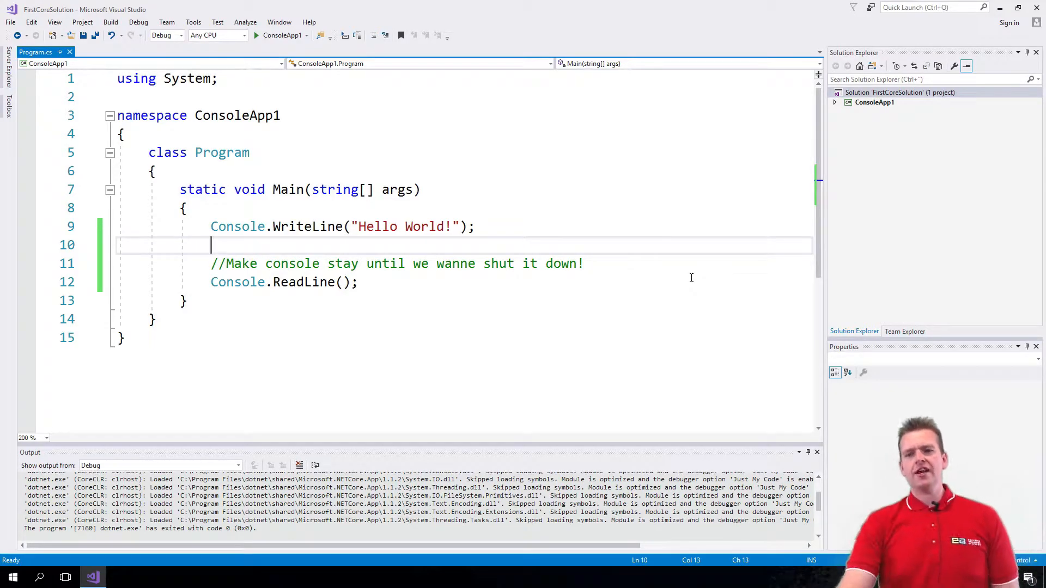
mouse_move(878, 98)
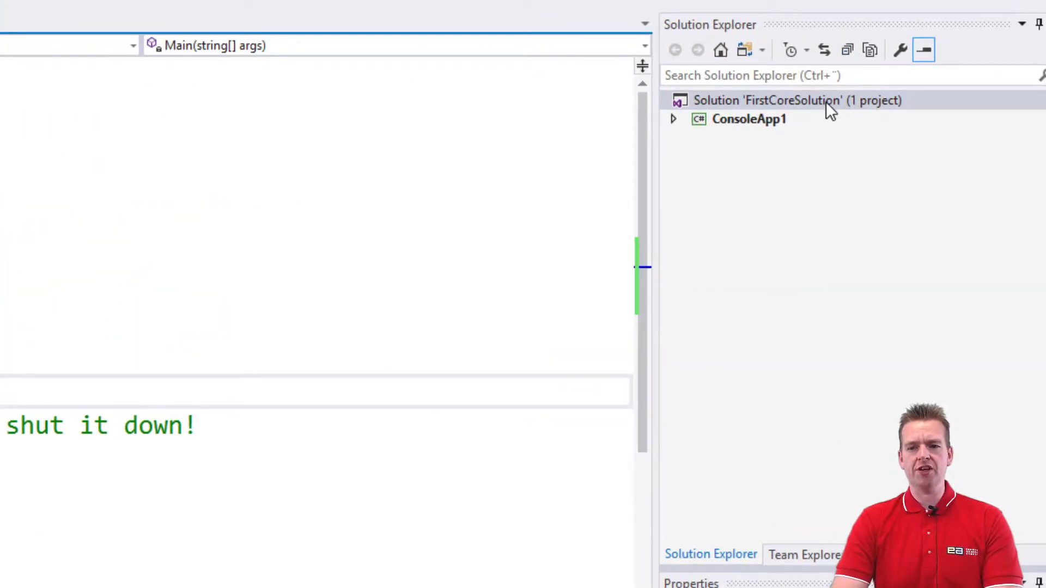
- Bring up the solution-level context menu for FirstCoreSolution in Solution Explorer
right_click(795, 101)
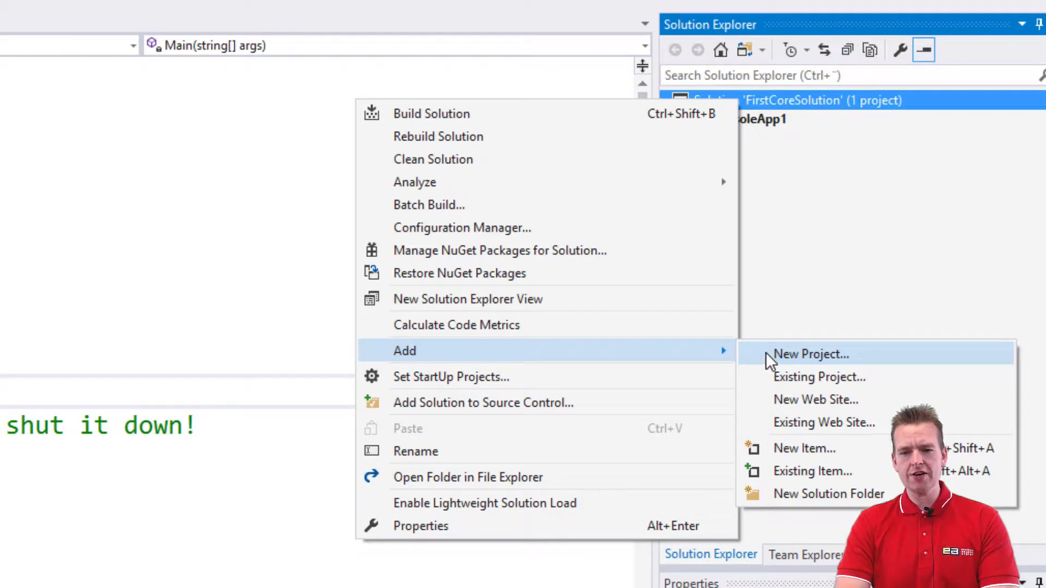
- Create a new Console App (.NET Core) project named ConsoleApp2 in the solution
click(811, 354)
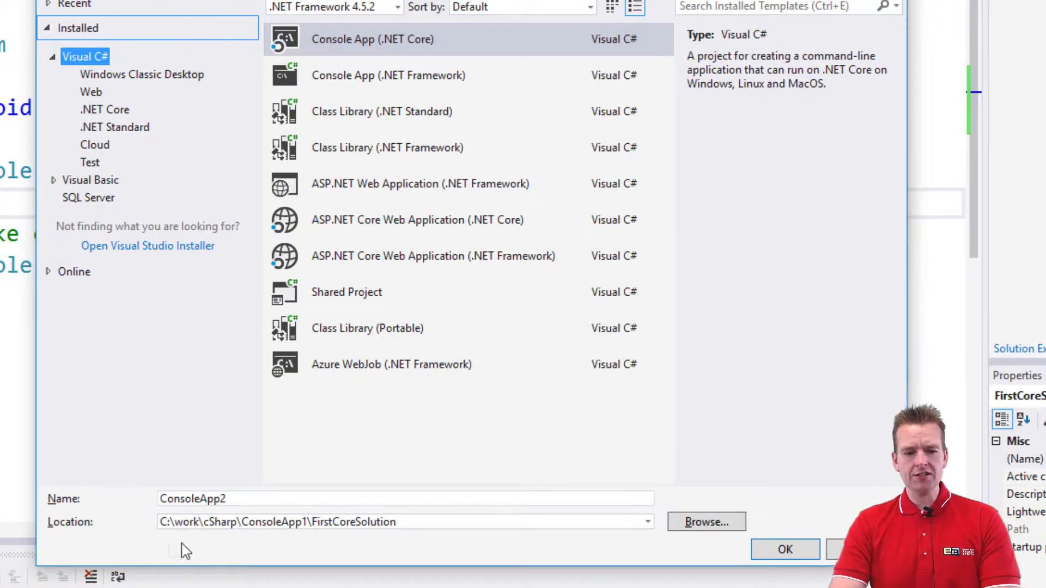
mouse_move(242, 572)
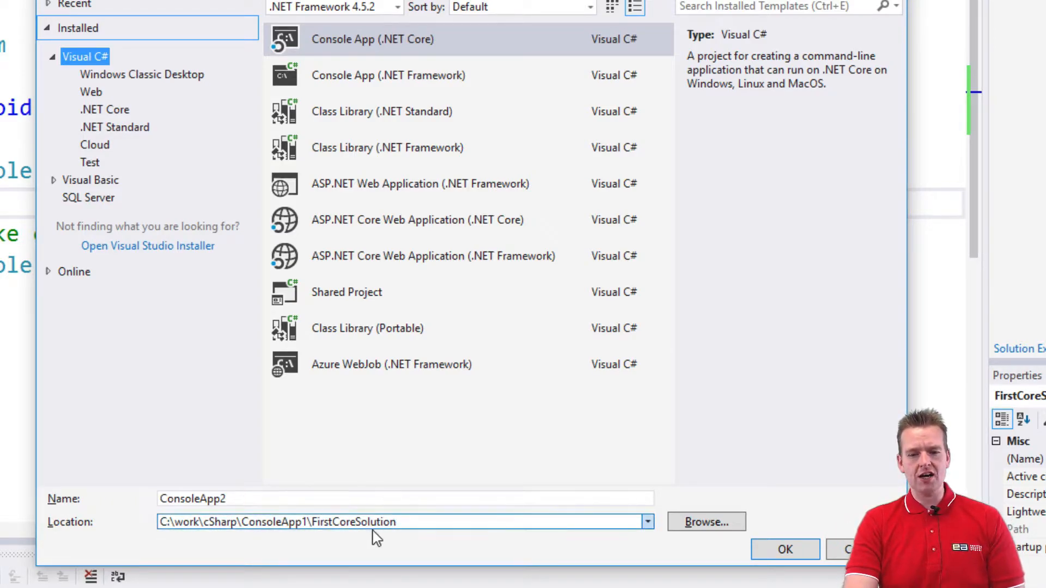
mouse_move(785, 550)
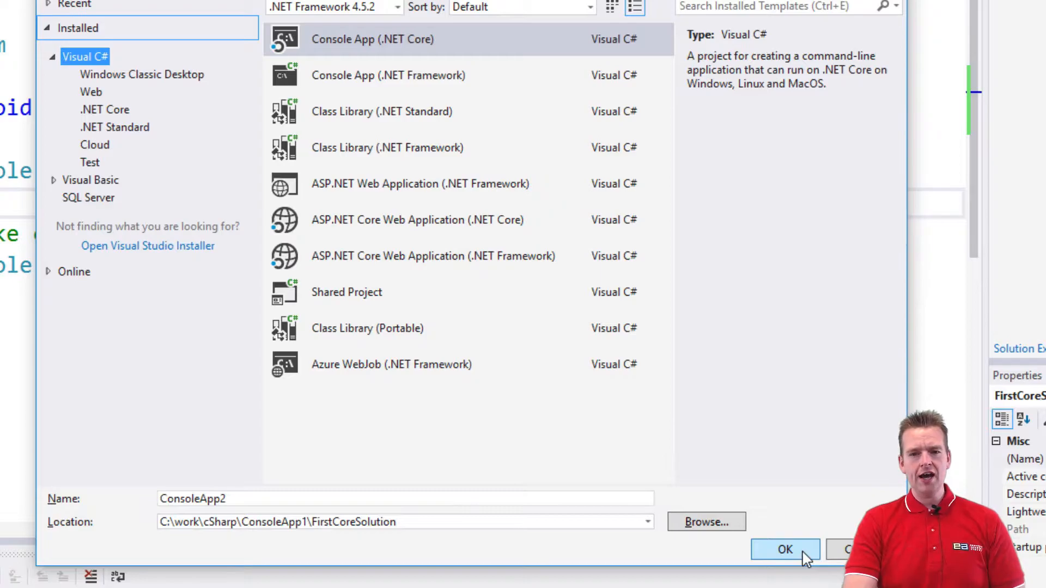
click(785, 549)
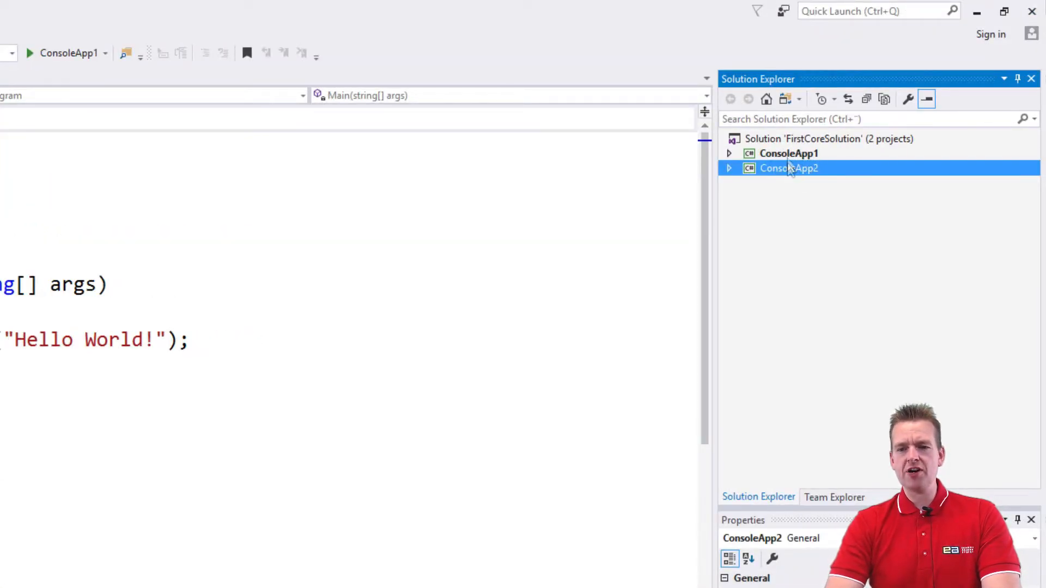
mouse_move(821, 145)
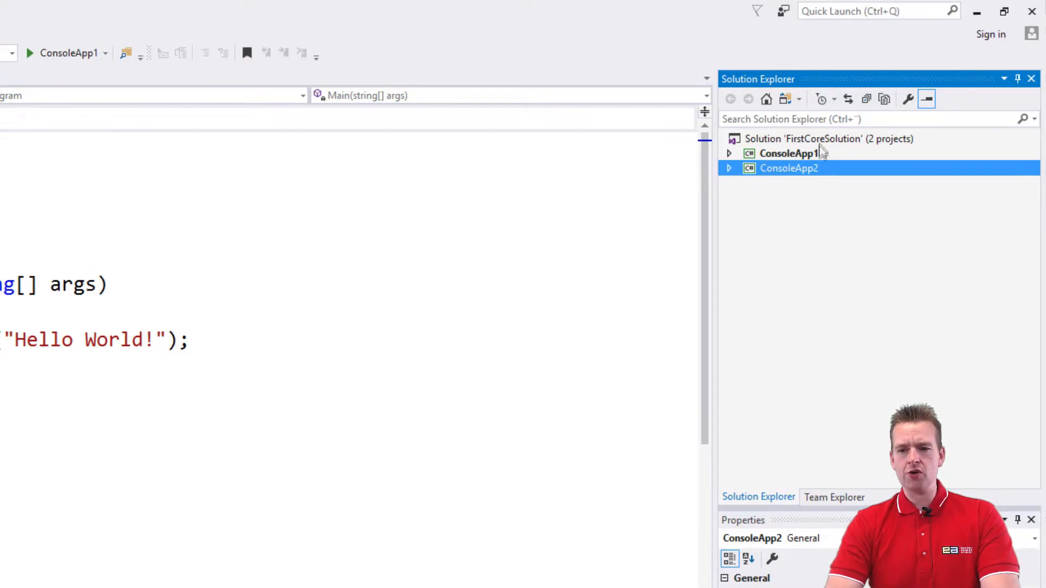
- Expand ConsoleApp2 in Solution Explorer to reach its Program.cs
click(729, 168)
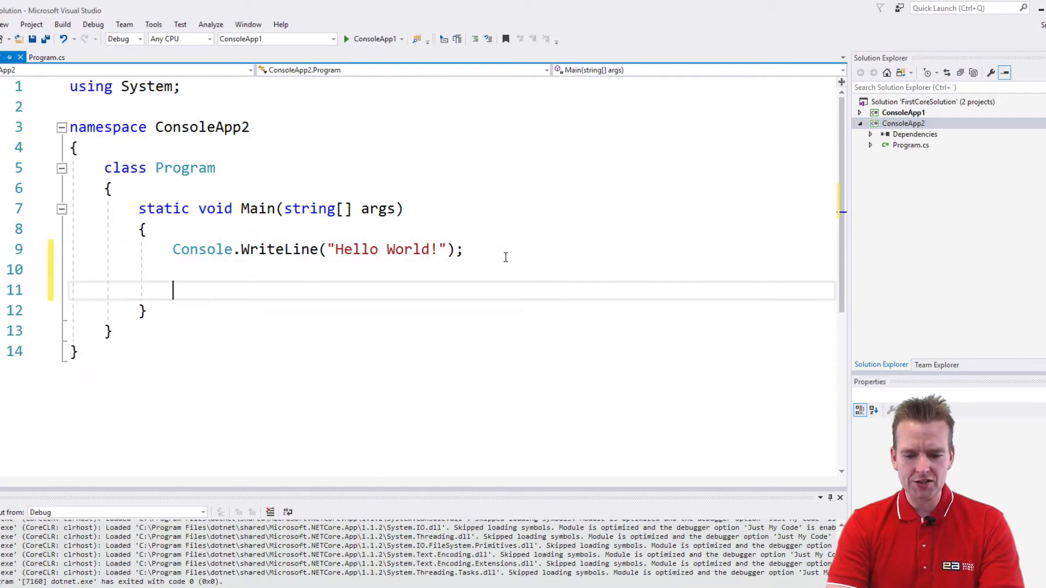
- Add Console.ReadLine(); on the line after the Hello World WriteLine
text(Console.)
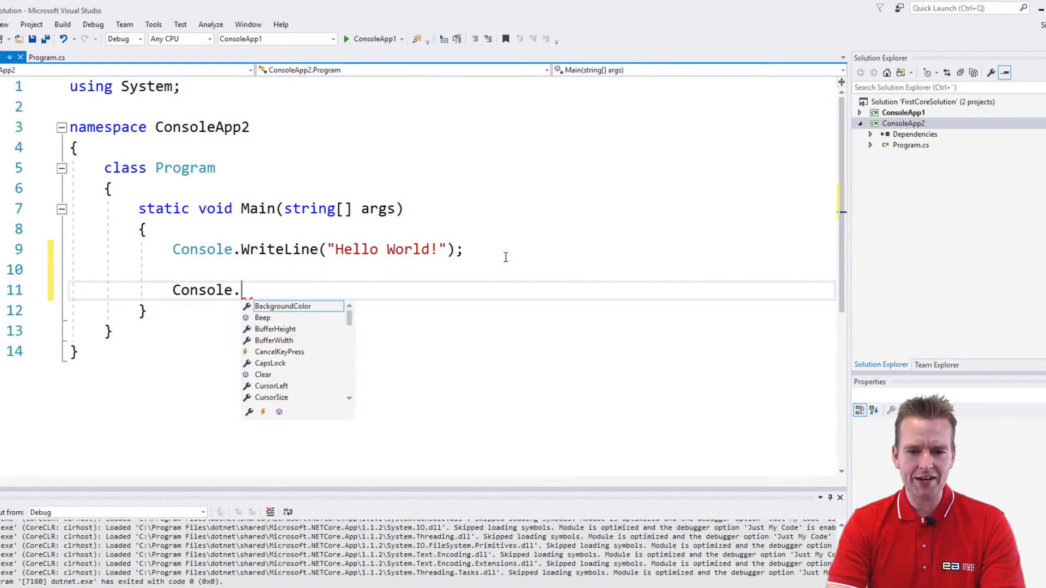
text(R)
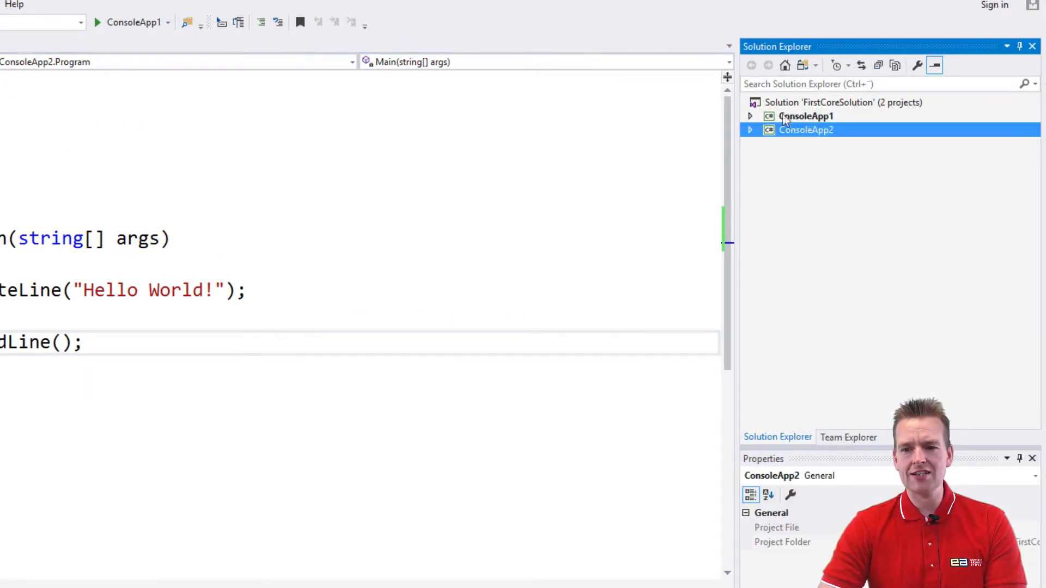
mouse_move(763, 233)
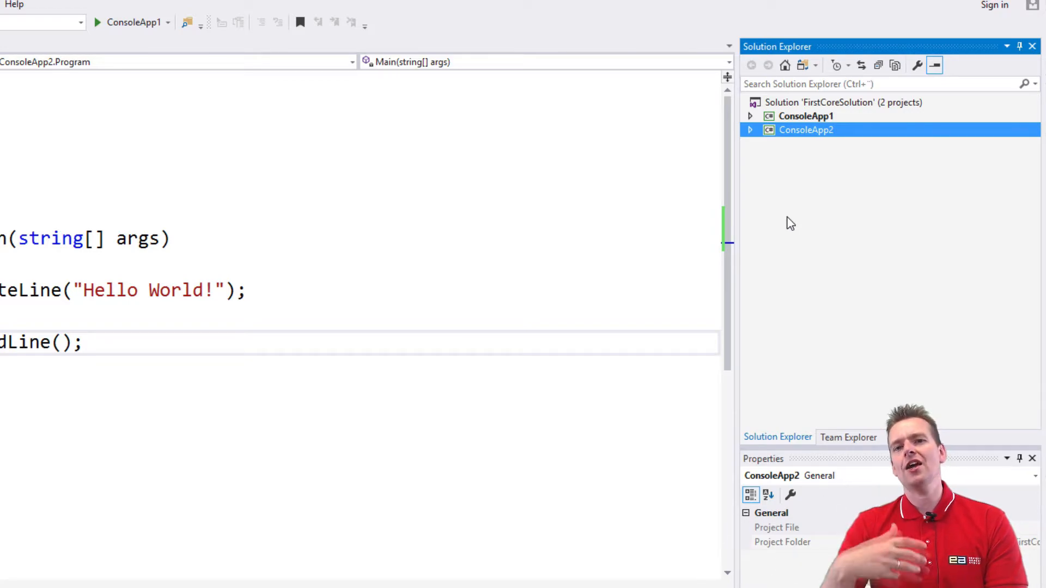
mouse_move(801, 113)
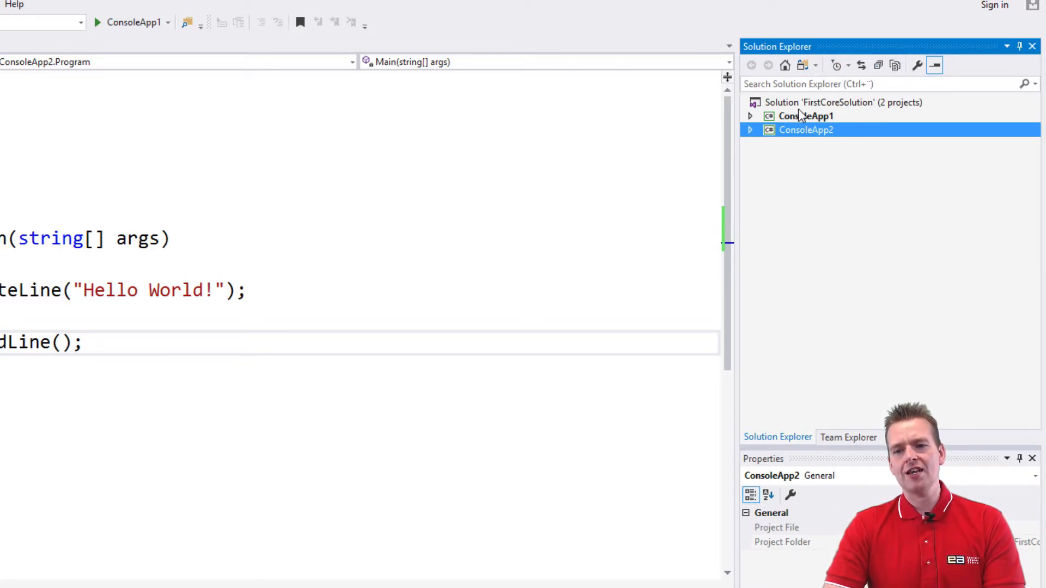
mouse_move(795, 242)
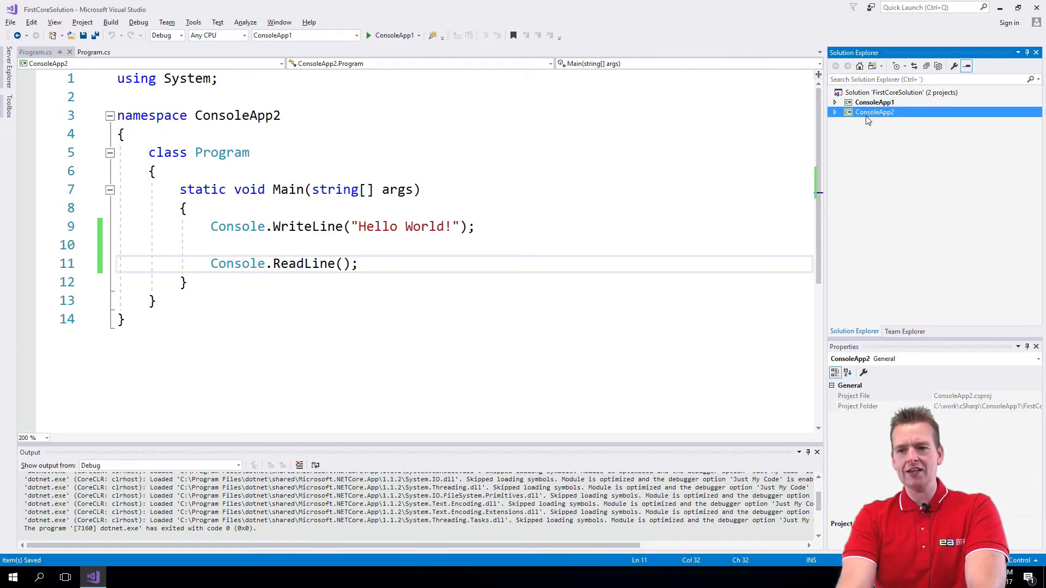
- Set ConsoleApp2 as the startup project from its Solution Explorer context menu
right_click(875, 112)
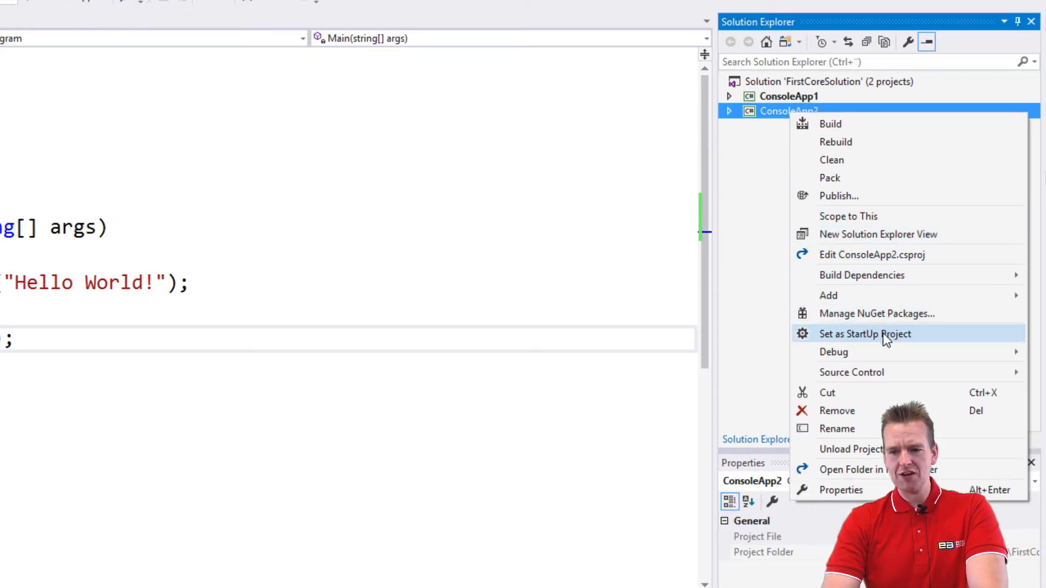
mouse_move(879, 338)
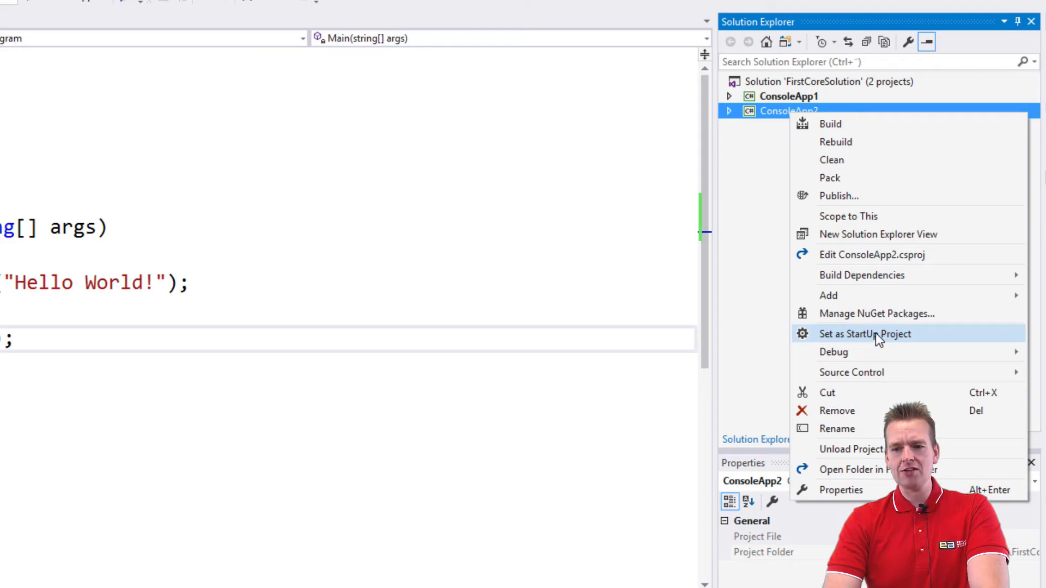
click(864, 334)
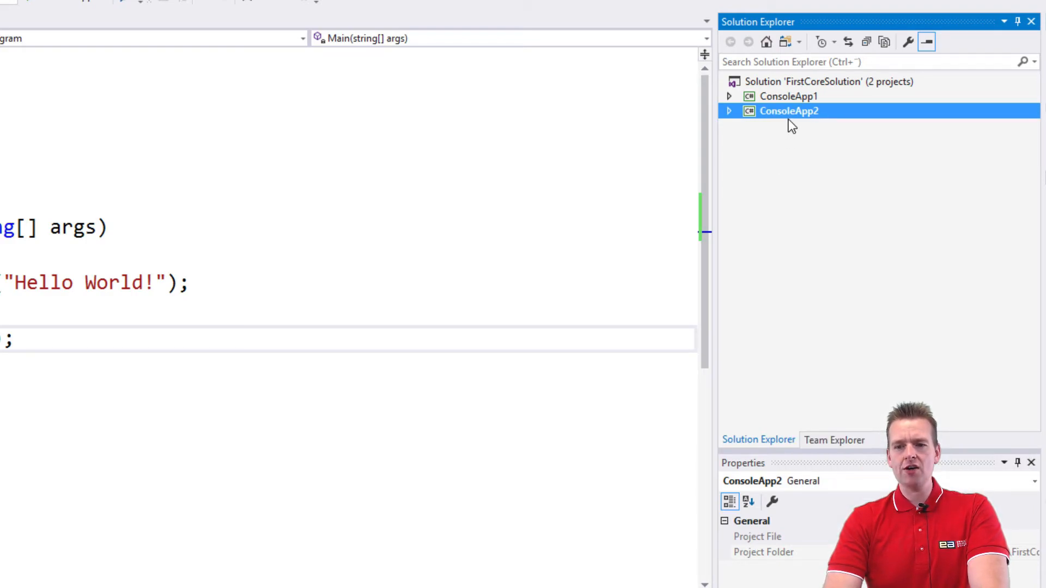
click(788, 96)
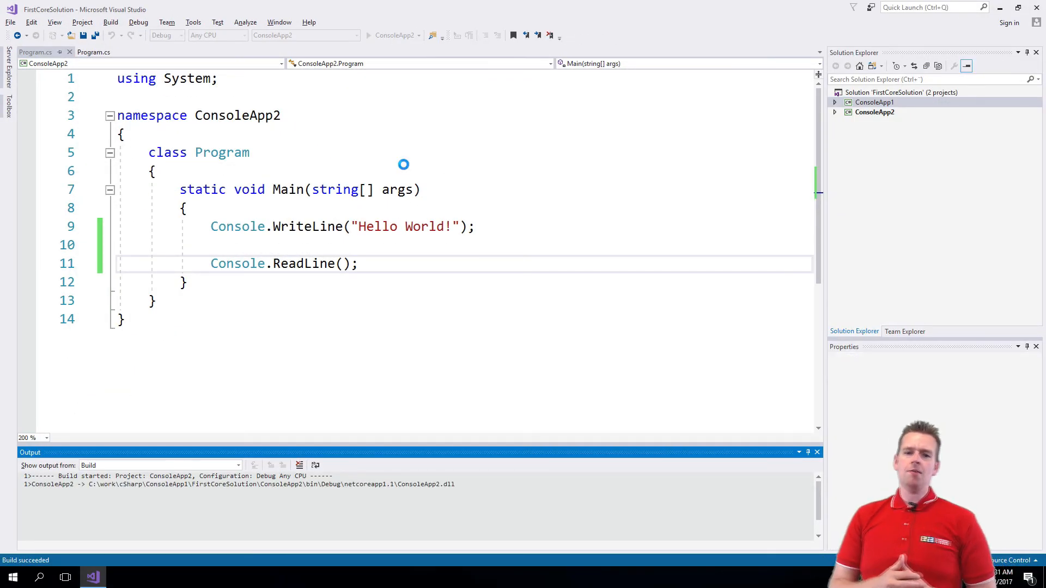
- Start ConsoleApp2 so it runs and exits cleanly with code 0
click(369, 35)
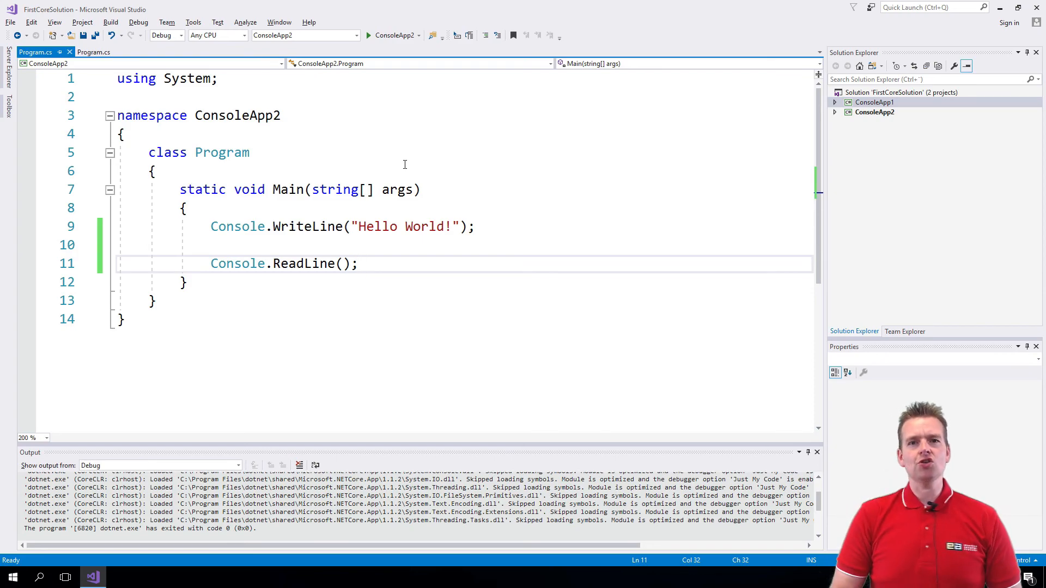
click(359, 263)
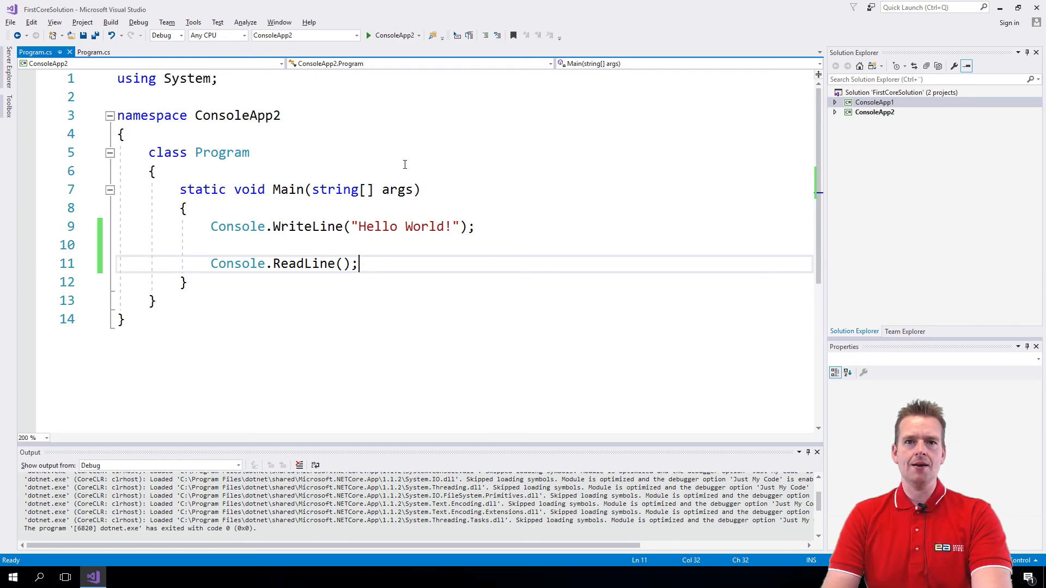